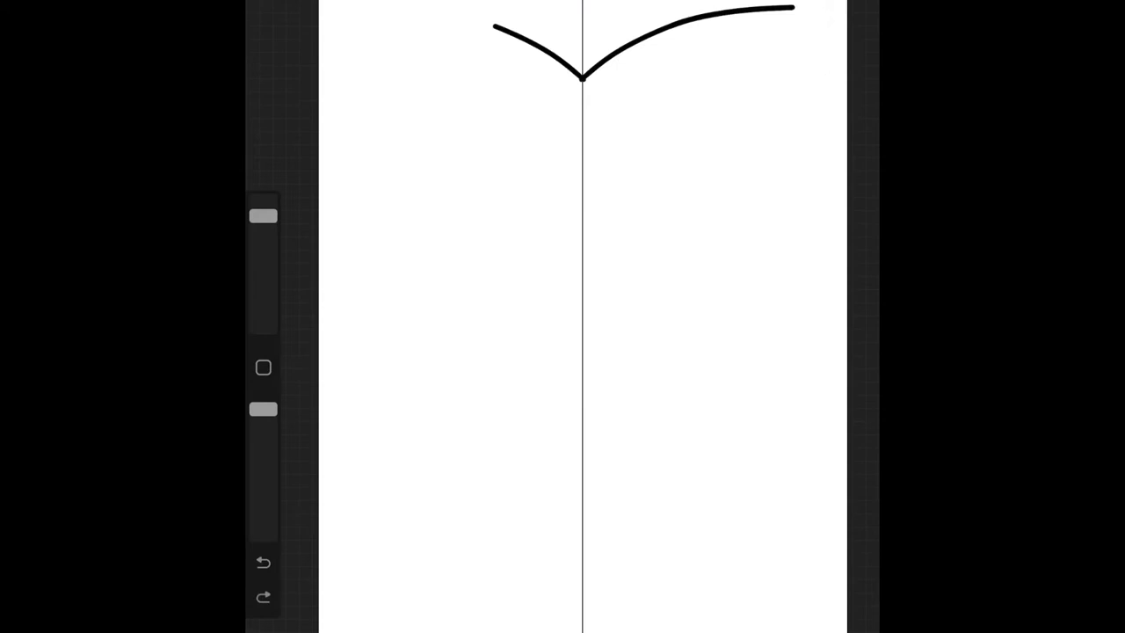
Step: Draw the mirrored half-heart outline and reshape its curve
left_click_drag(580, 79, 584, 409)
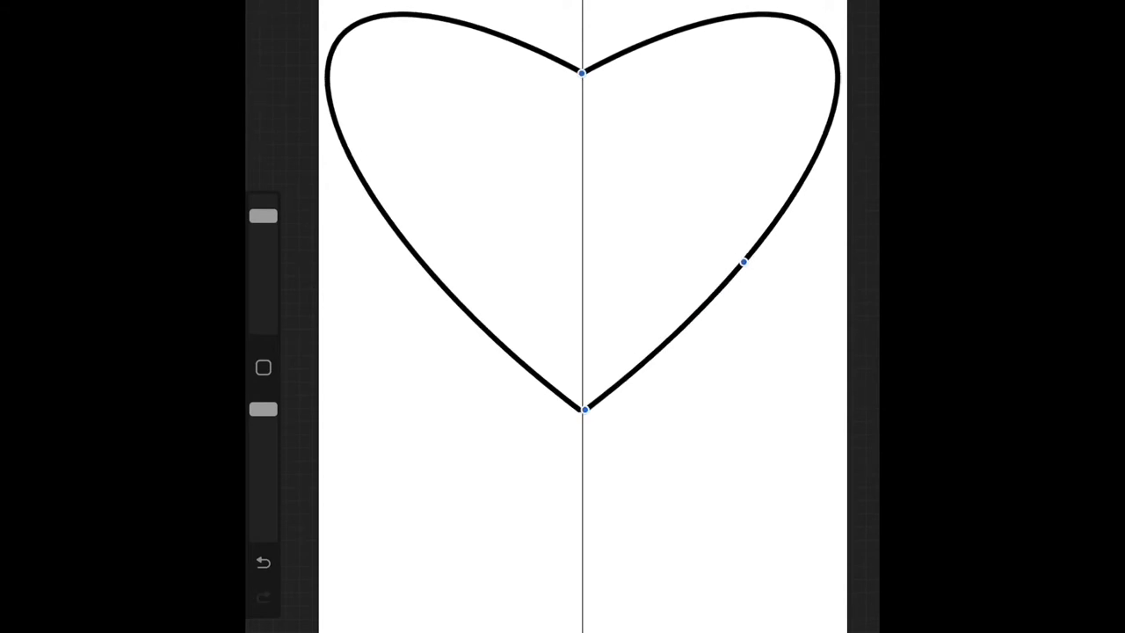
left_click_drag(585, 74, 585, 92)
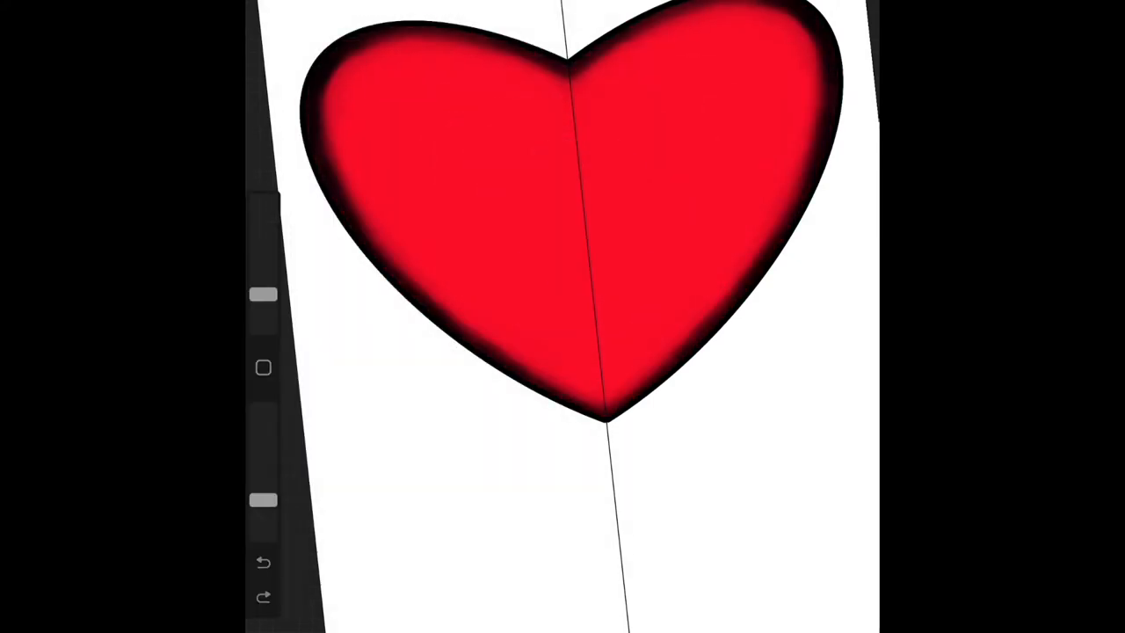
Step: Pick the red colour for filling the heart outline
left_click(658, 28)
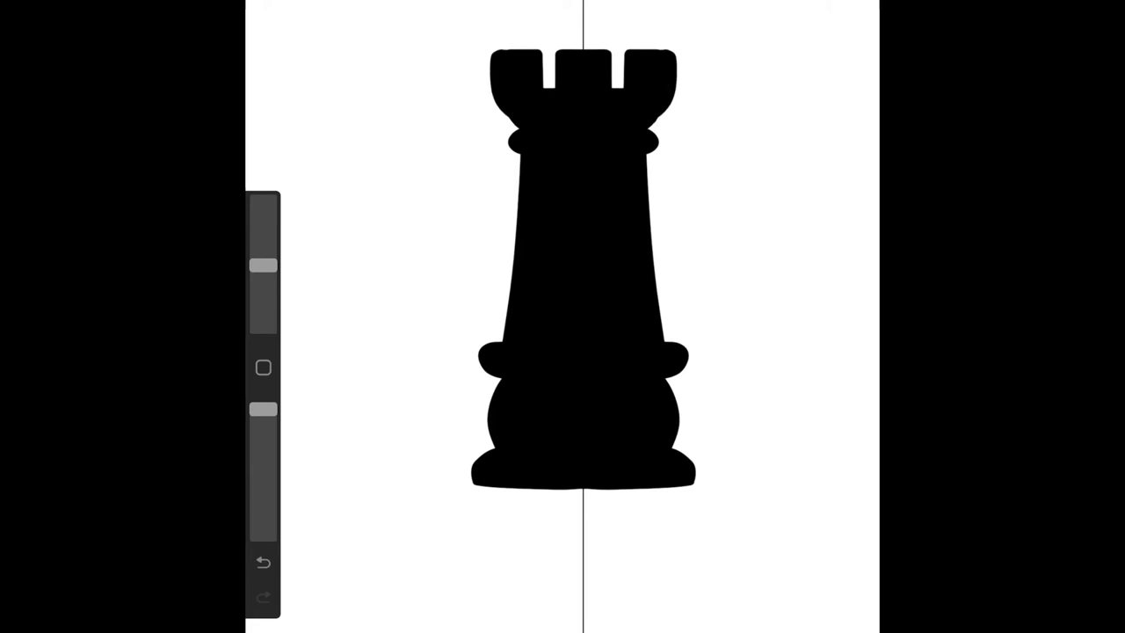
Step: Shape the black rook silhouette along the symmetry line
left_click_drag(262, 266, 263, 304)
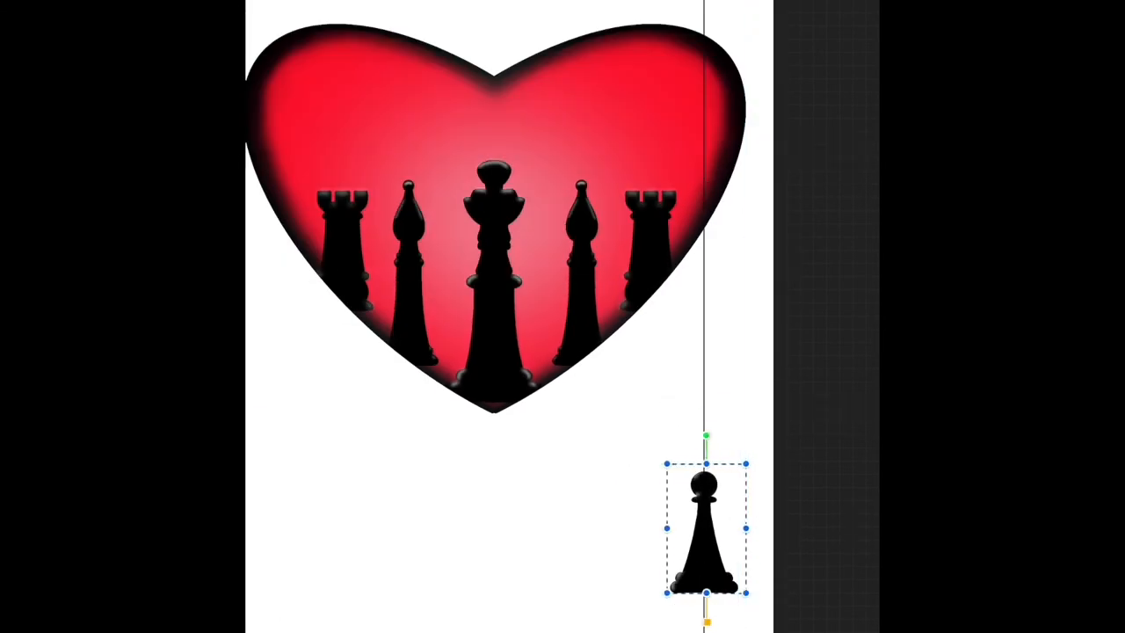
Step: Move the pasted pawn into position near the heart
left_click_drag(707, 527, 761, 167)
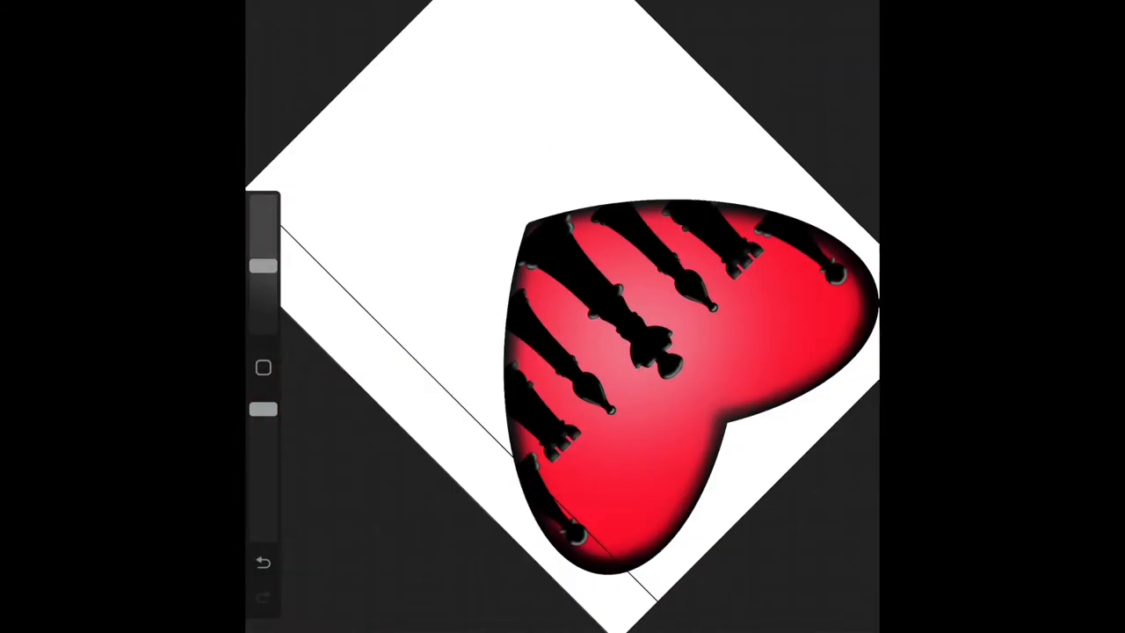
Step: Hide the heart layers, add a layer, and enable vertical symmetry
left_click(373, 13)
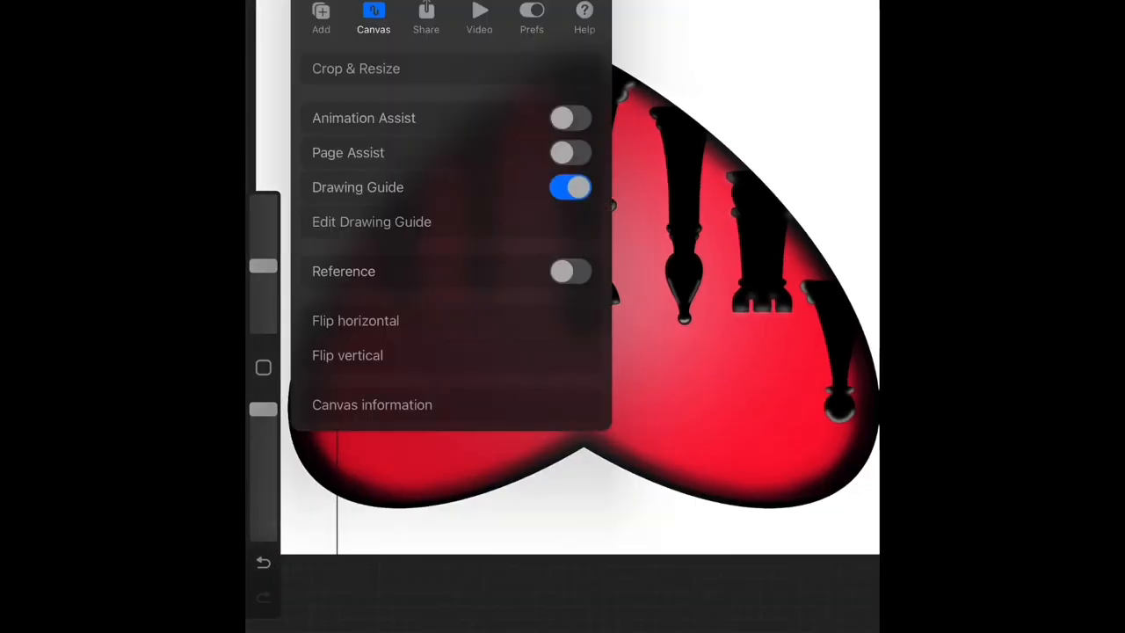
left_click(371, 221)
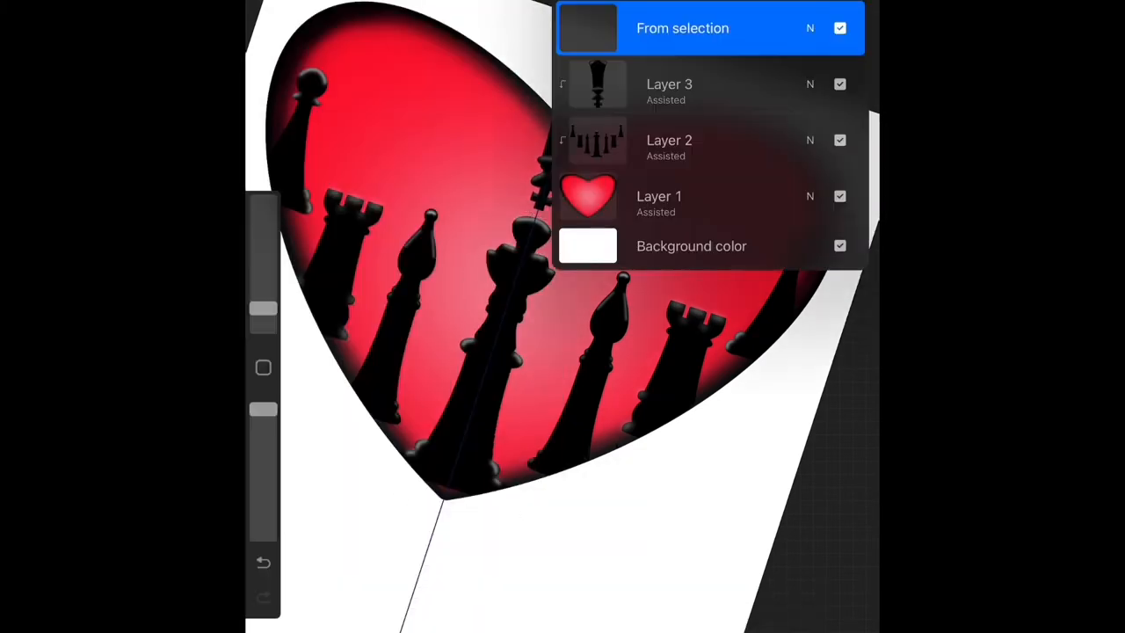
left_click_drag(710, 28, 710, 84)
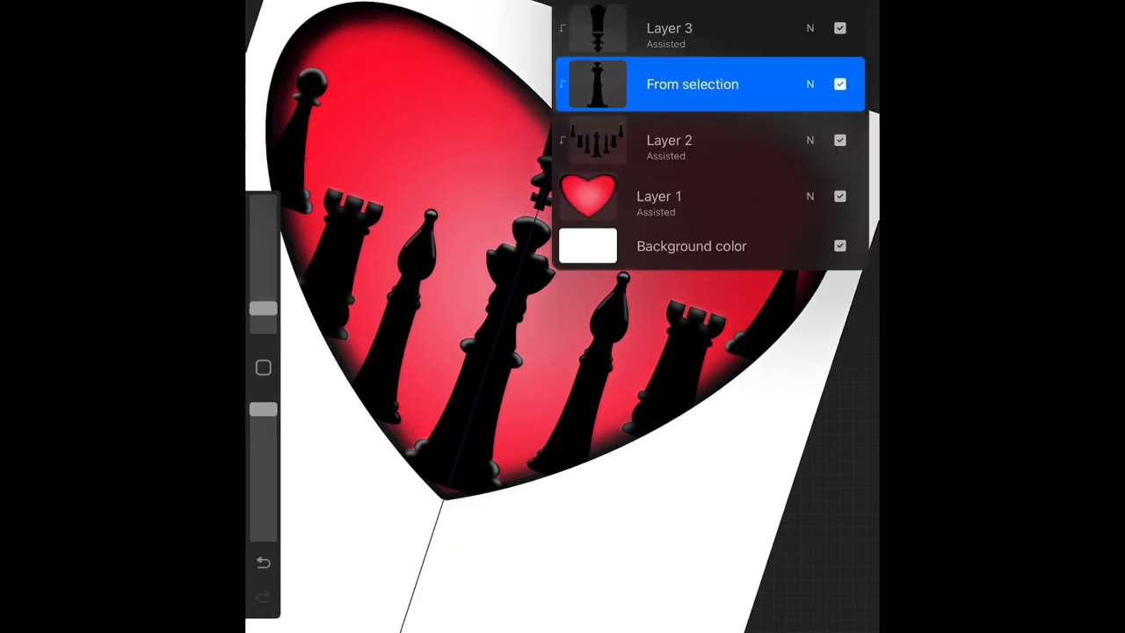
left_click(668, 28)
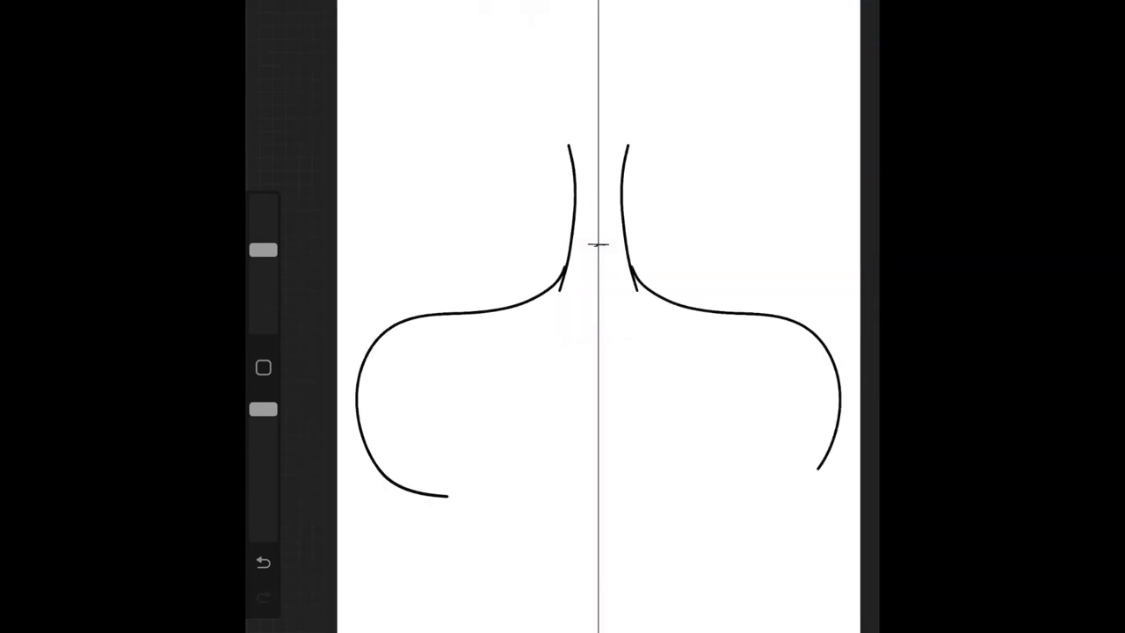
Step: Draw another thick curling branch of the mirrored tree
left_click_drag(443, 495, 479, 386)
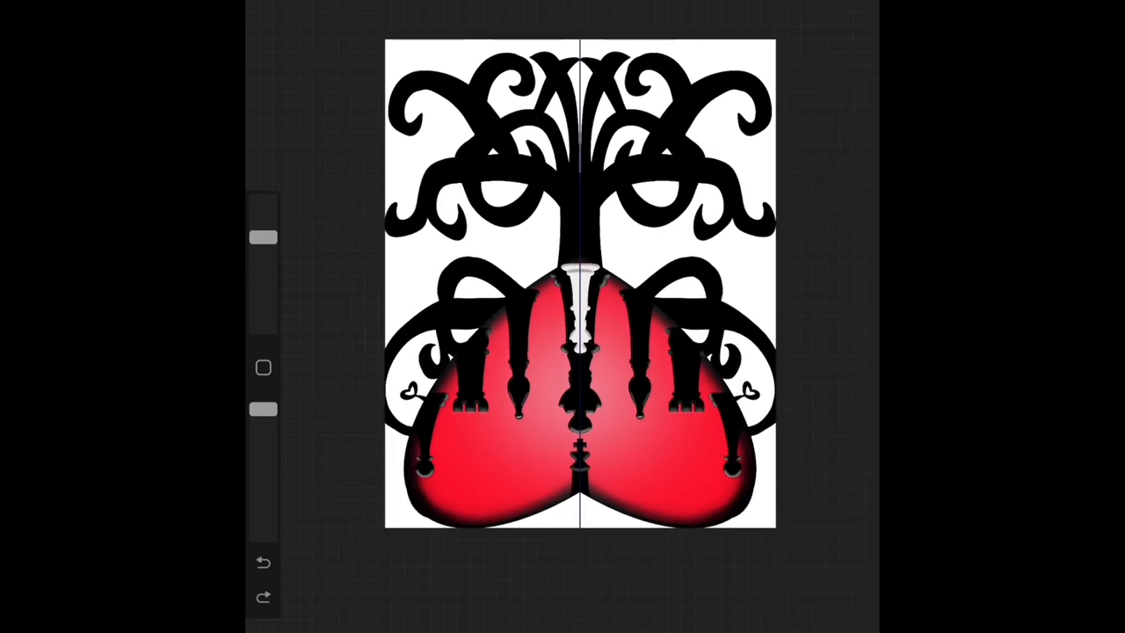
Step: Bring a lemon image onto the canvas for the branches
left_click(263, 564)
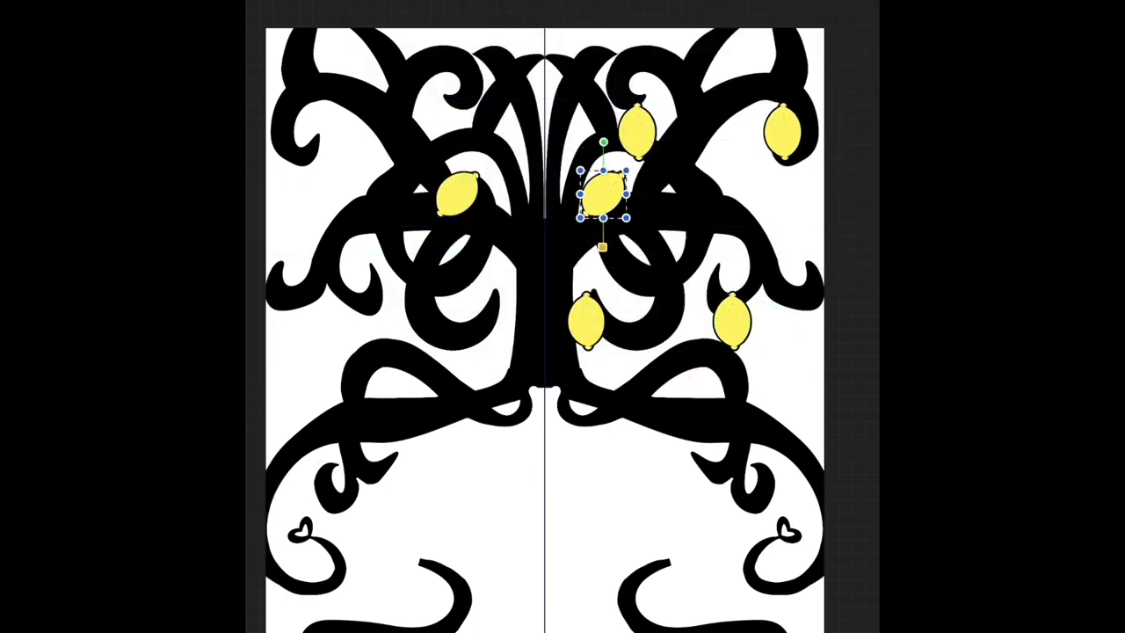
Step: Copy the lemon layer and place lemons on upper-left and inner-right branches
left_click_drag(602, 193, 562, 79)
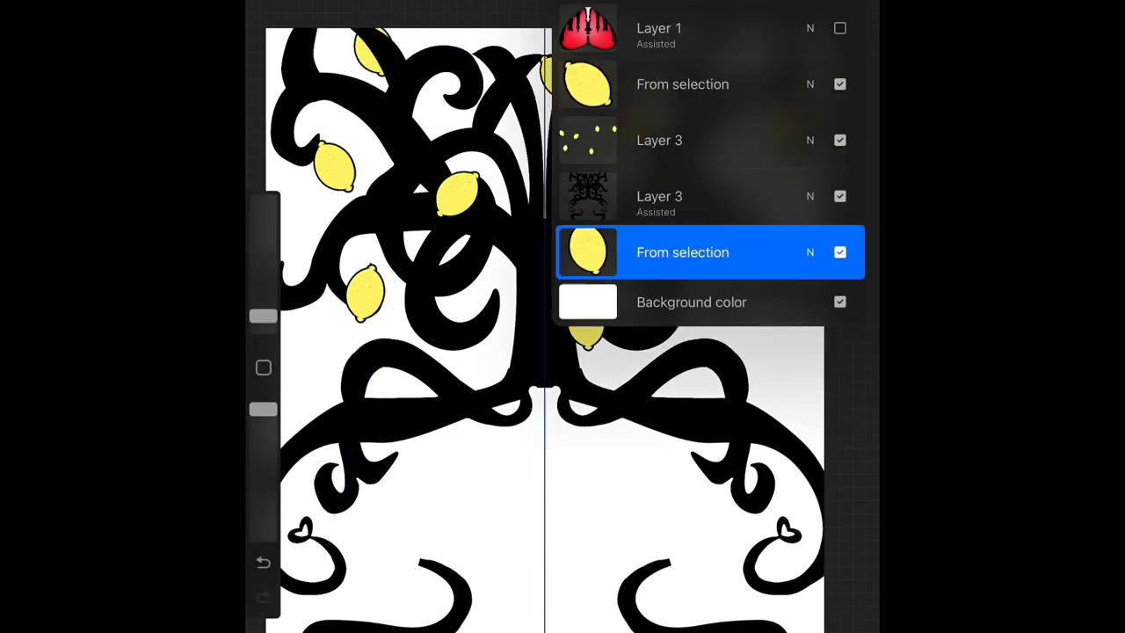
left_click(710, 83)
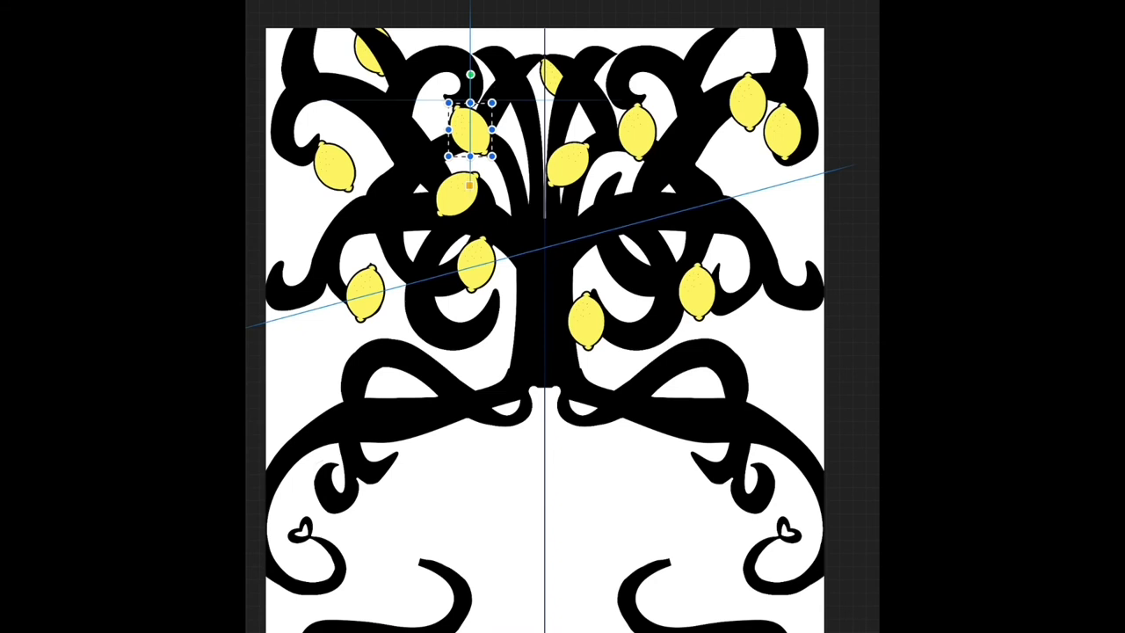
left_click_drag(470, 132, 760, 132)
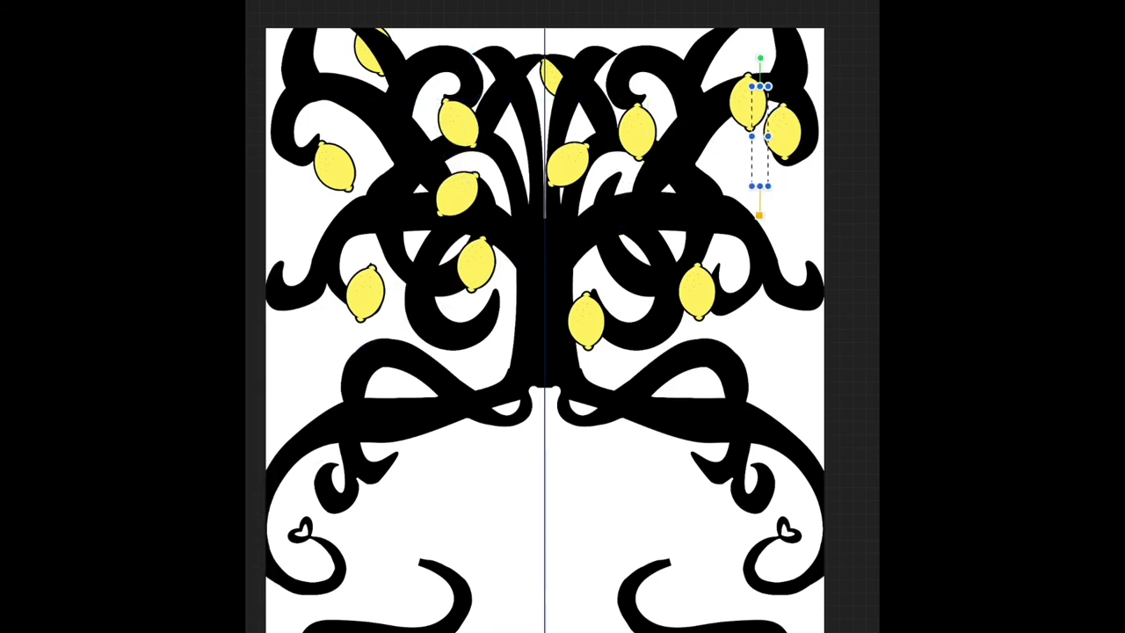
left_click_drag(760, 140, 620, 228)
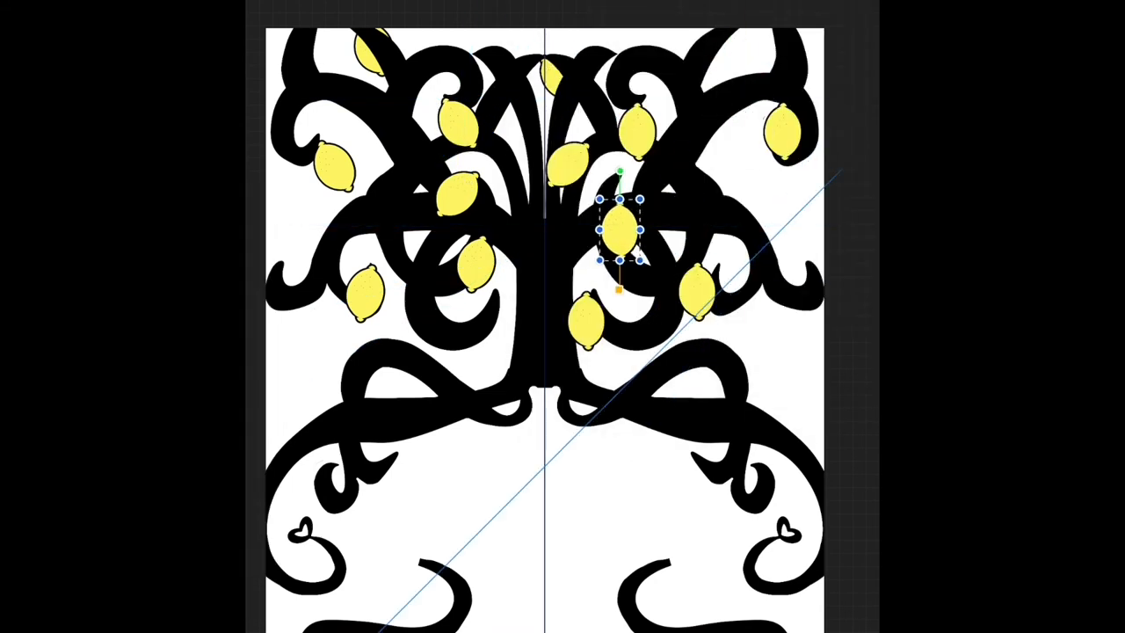